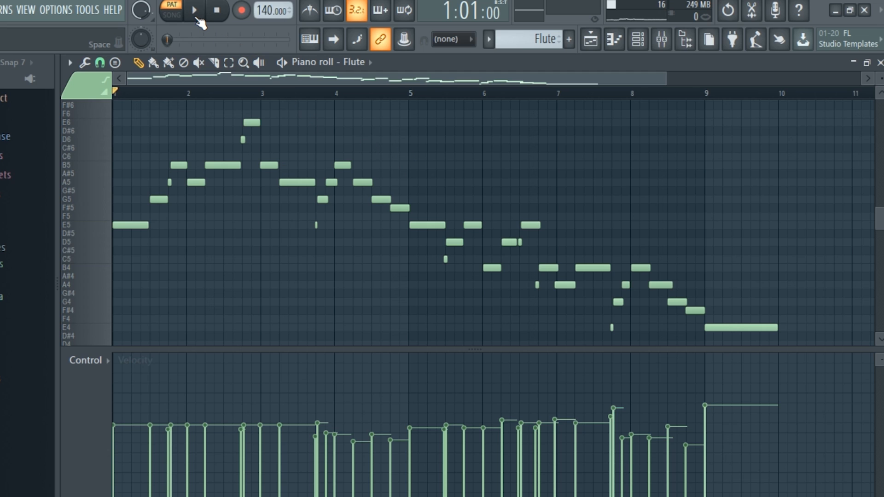
Step: Audition the Flute melody pattern from the transport before moving to the iron clap
click(195, 10)
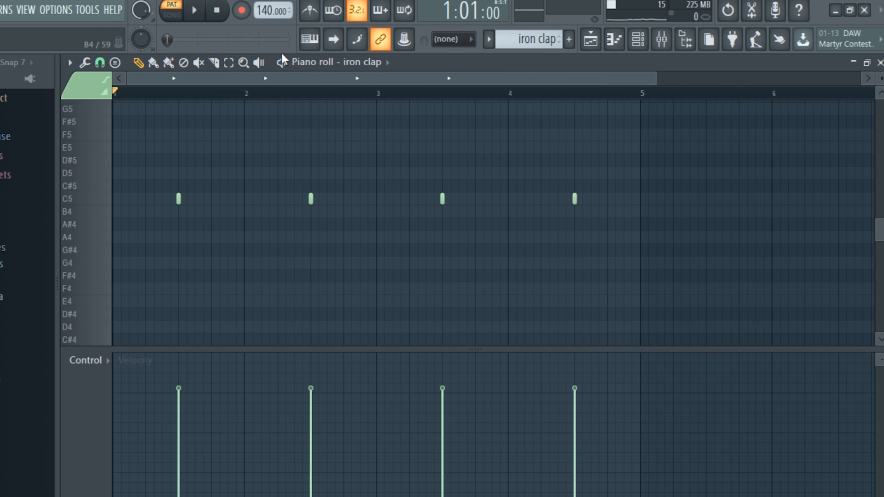
Step: Audition the iron clap pattern, then move on to the nm - spherical hh hi-hats
click(194, 11)
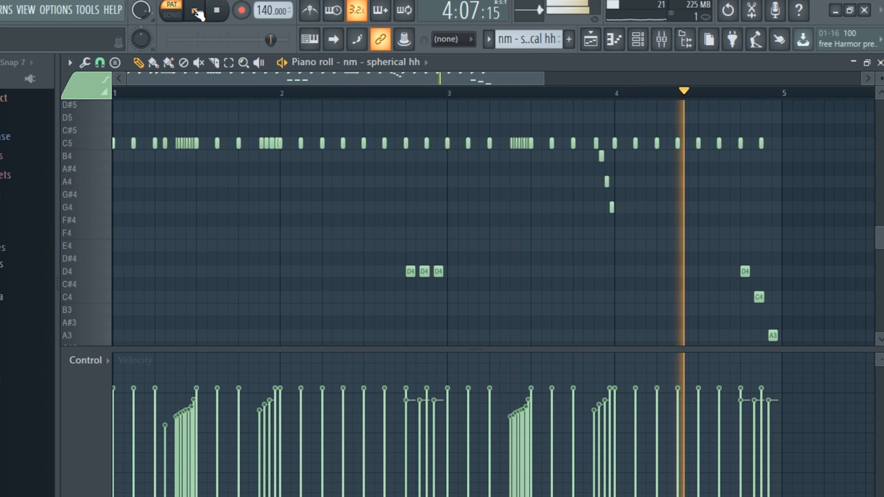
Step: Stop the hi-hats, audition the generic open hat and NM - Propeller OH patterns, then stop
click(194, 11)
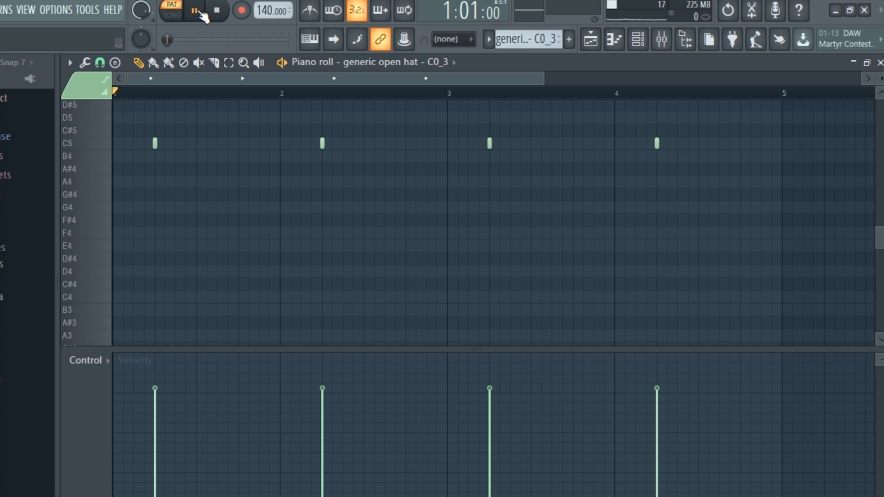
click(194, 11)
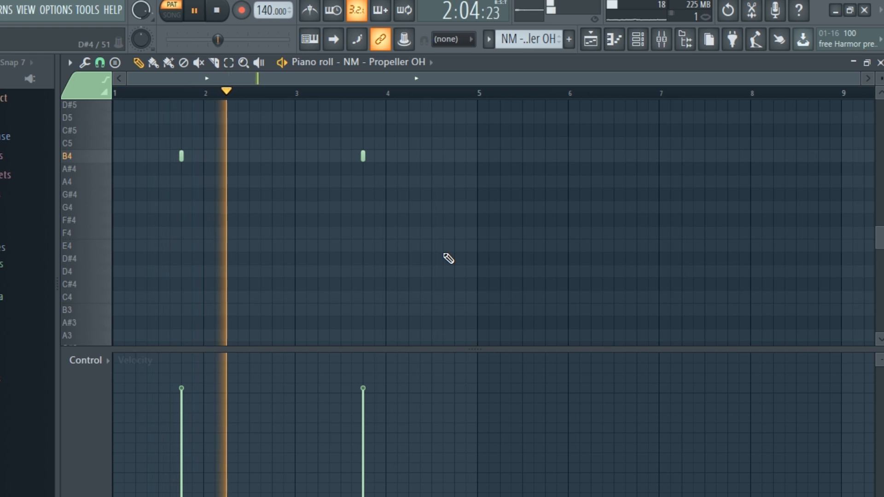
click(194, 11)
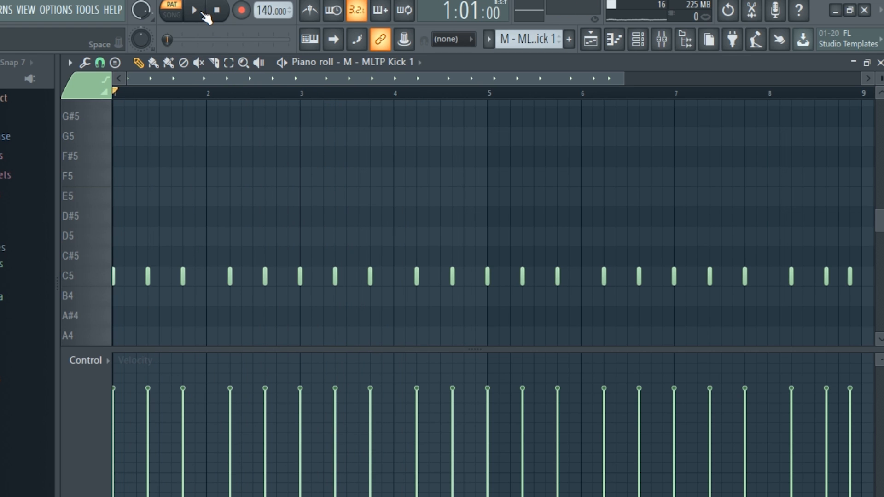
Step: Audition the M - MLTP Kick 1 pattern and stop before moving to the picasso_808 bass
click(194, 12)
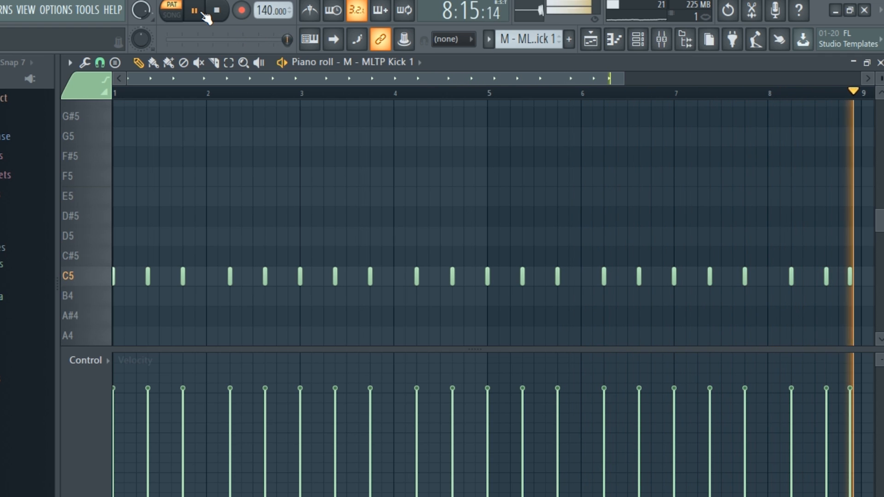
click(217, 10)
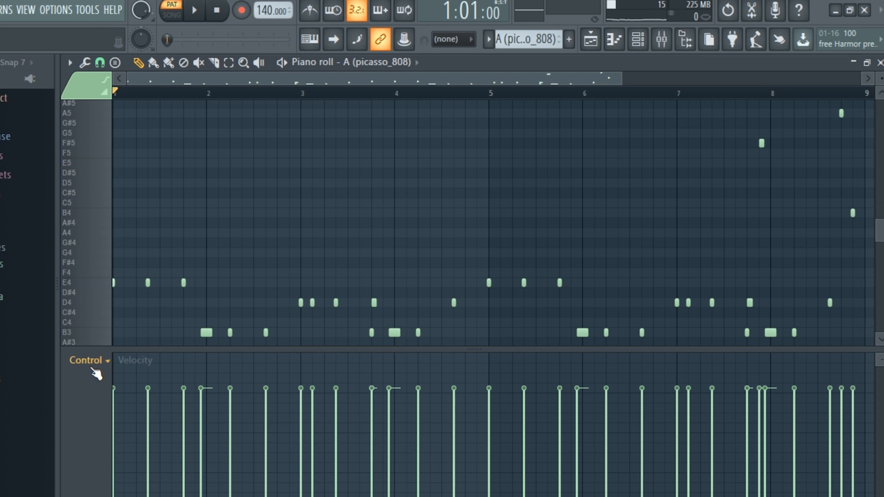
Step: Show Pan in the 808's control lane, audition the panned notes, then play the full Playlist arrangement
click(85, 360)
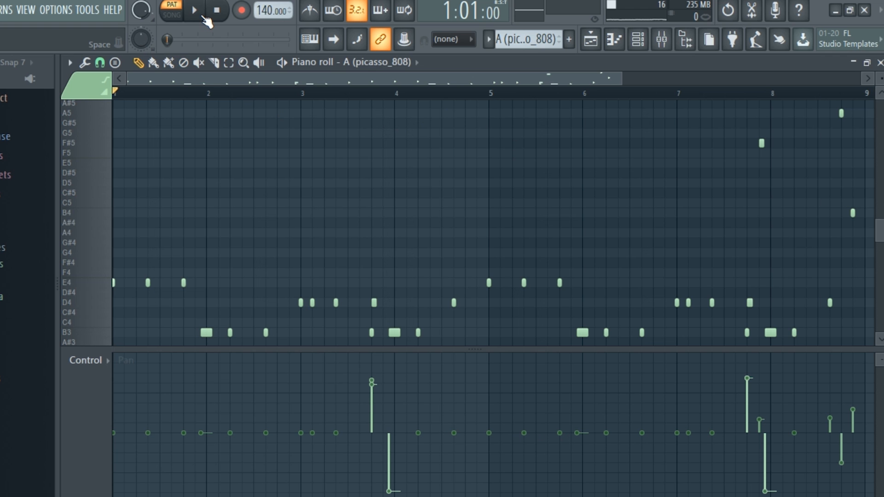
click(194, 10)
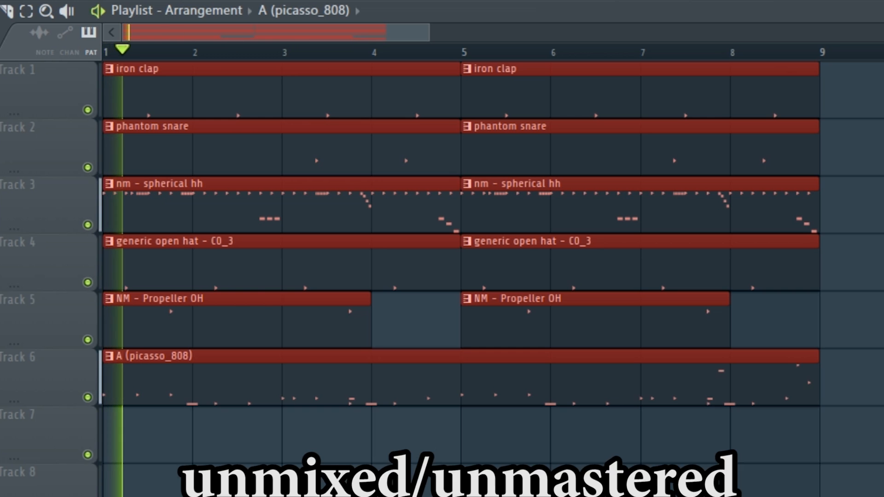
click(224, 50)
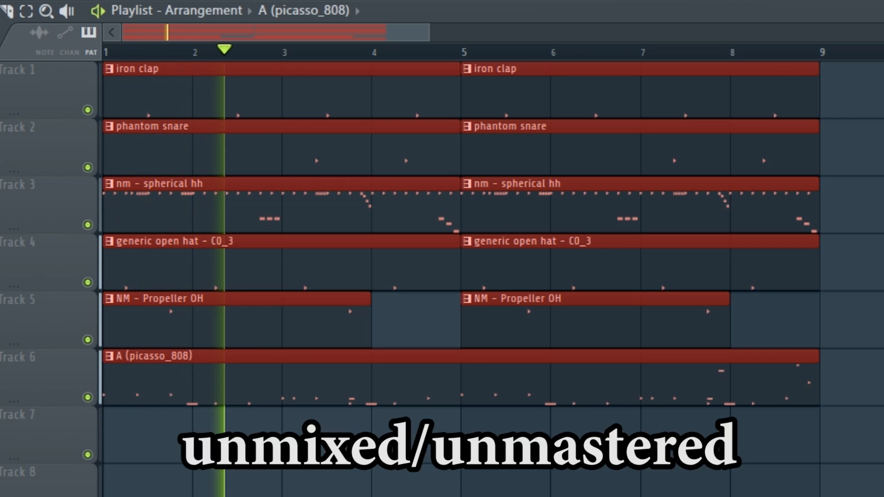